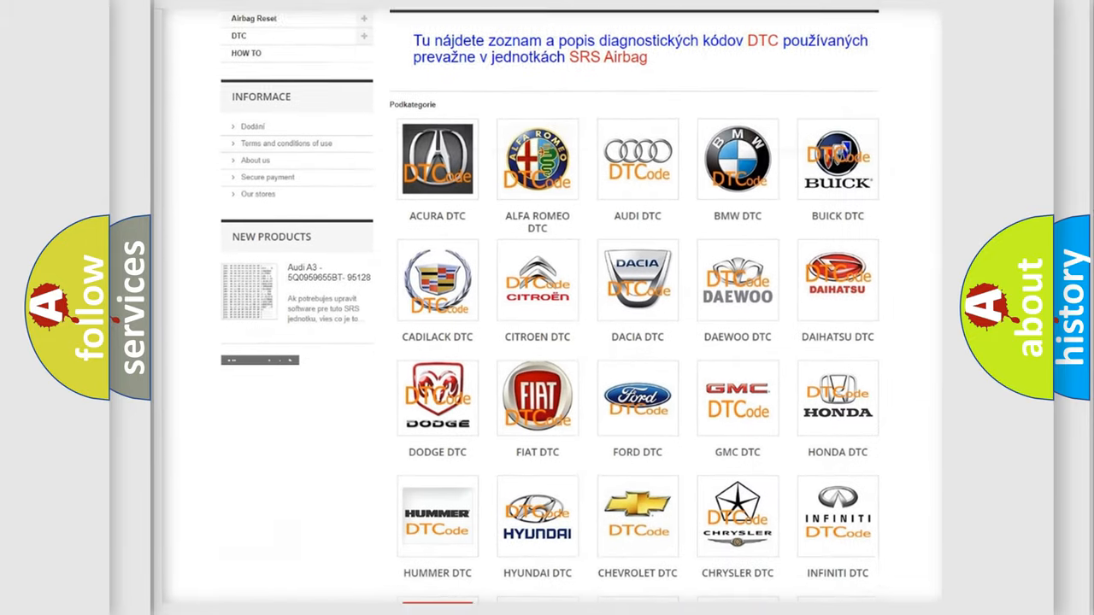
scroll("down", 3)
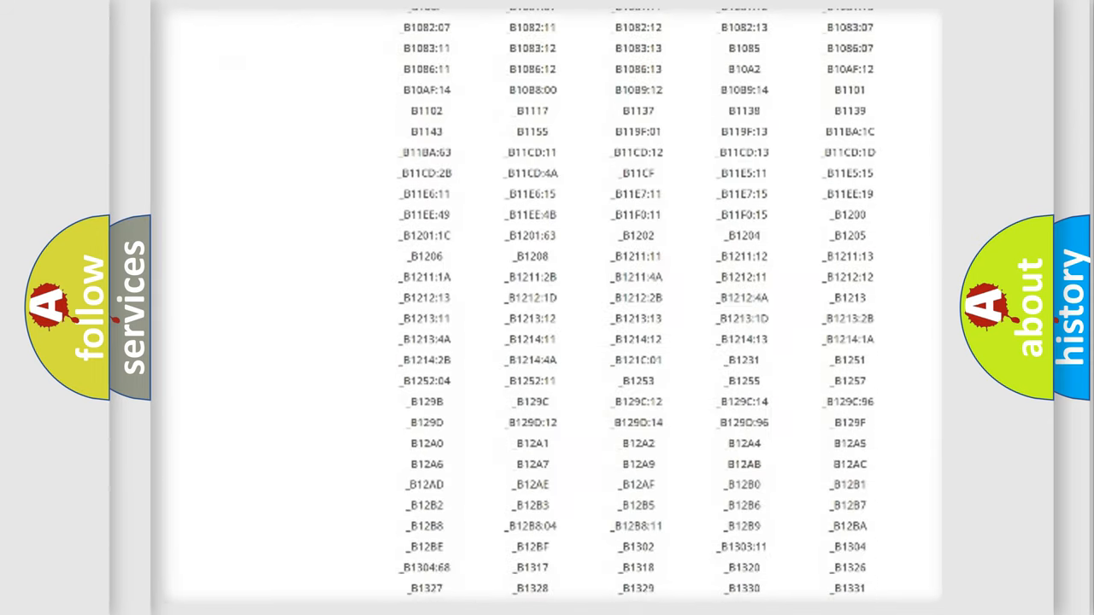
scroll("down", 3)
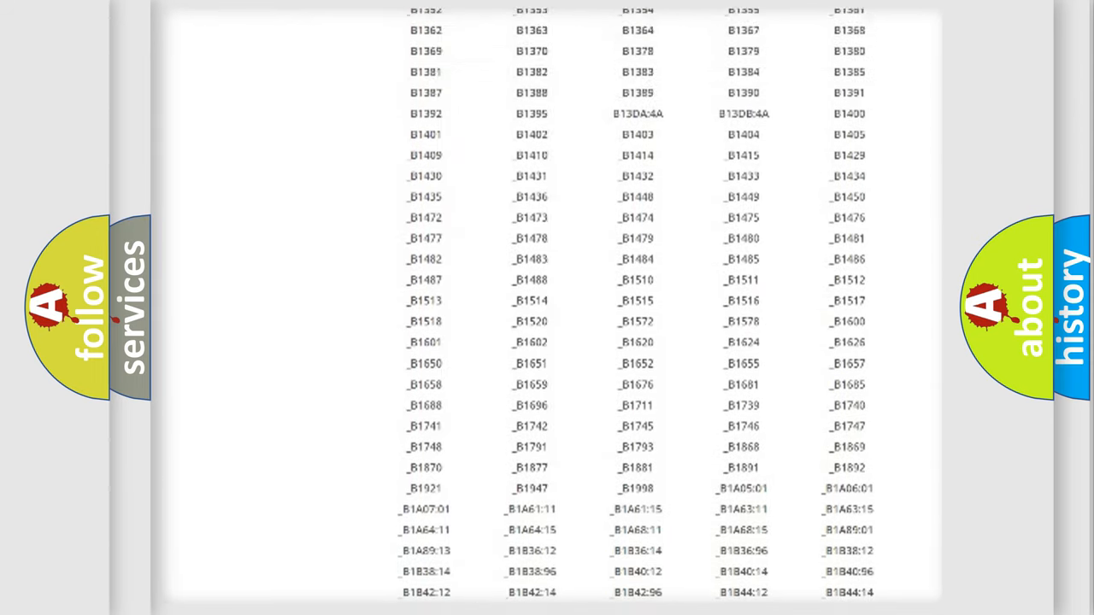